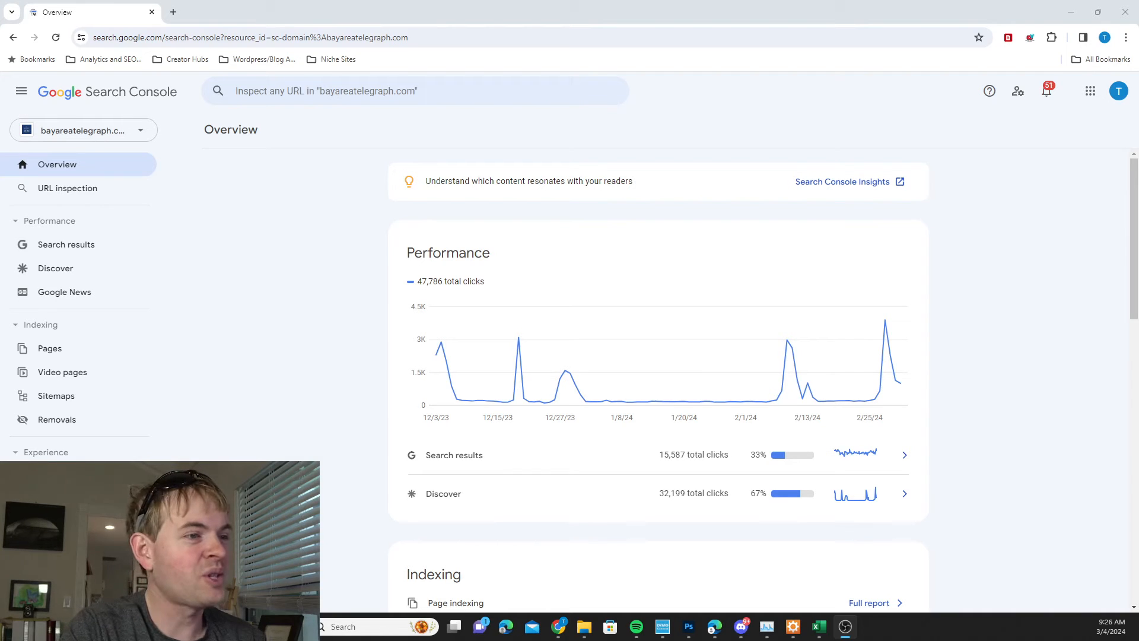
pyautogui.moveTo(295, 296)
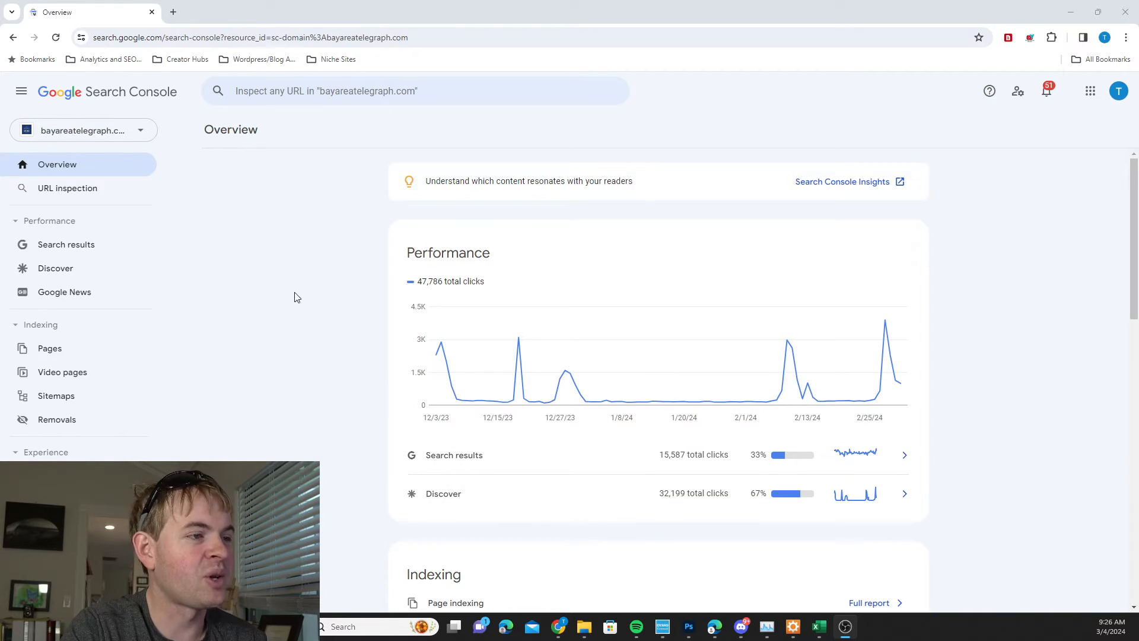
pyautogui.moveTo(174, 194)
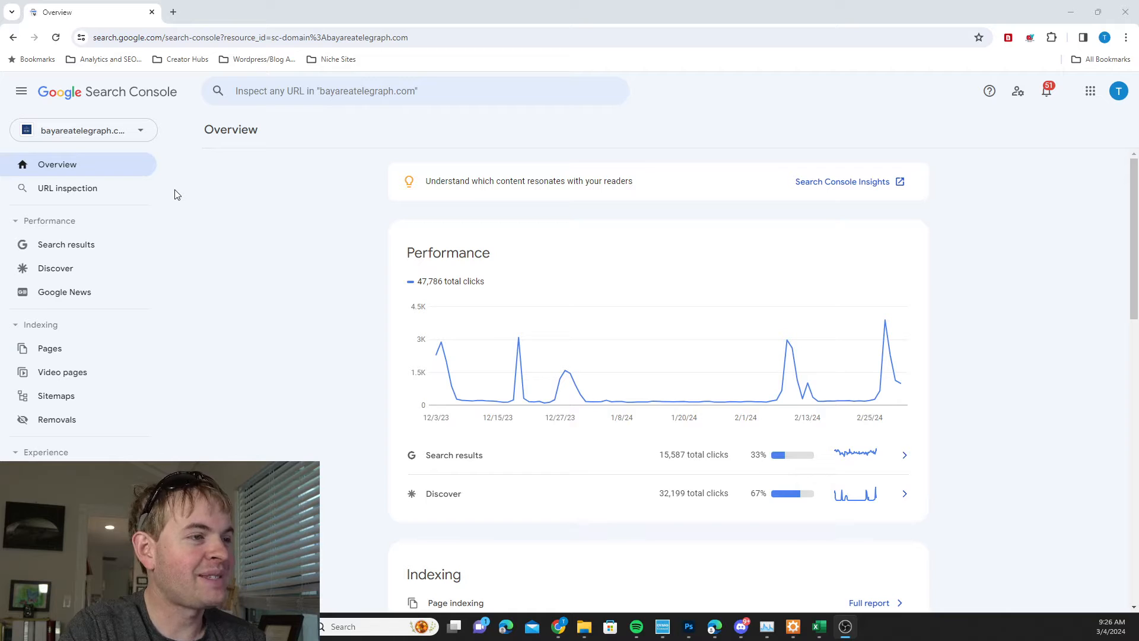
pyautogui.moveTo(335, 313)
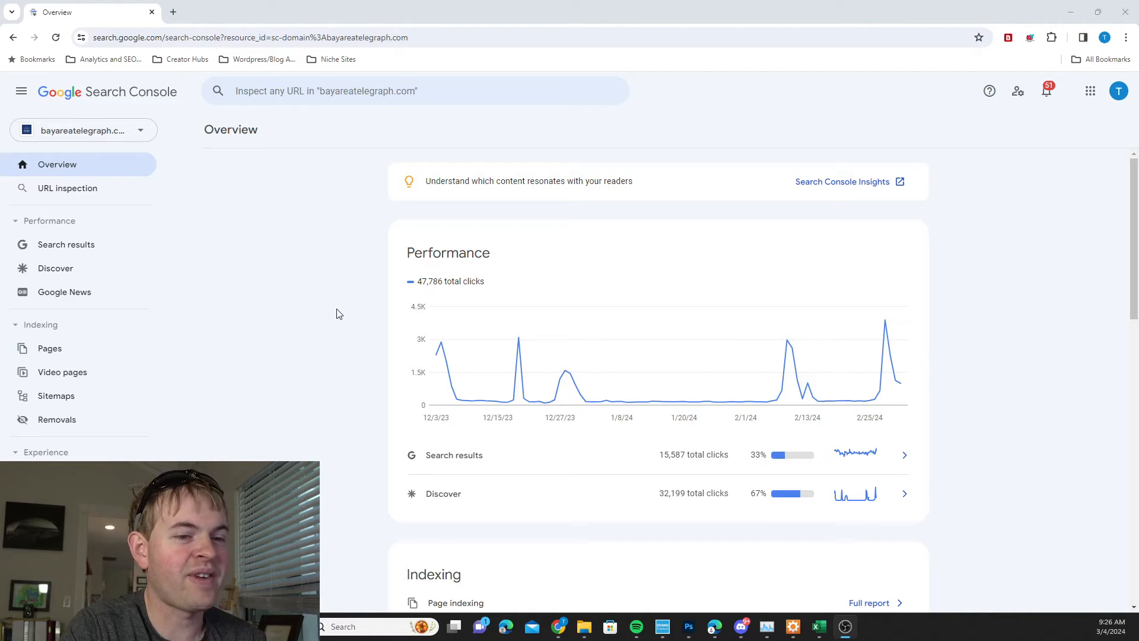
pyautogui.moveTo(318, 302)
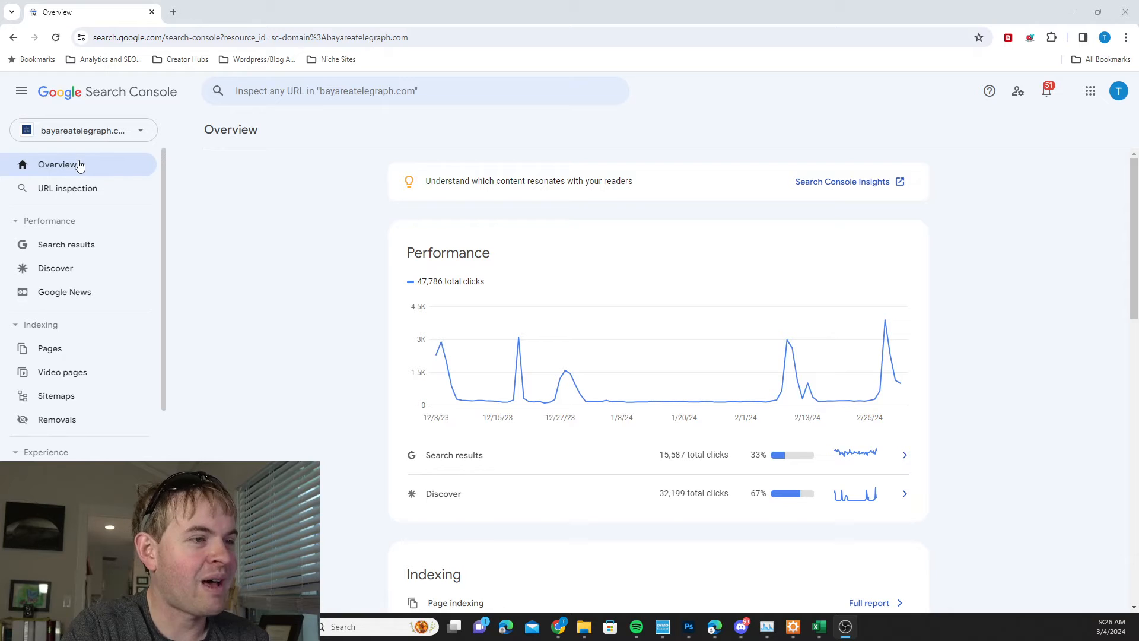
pyautogui.moveTo(55, 268)
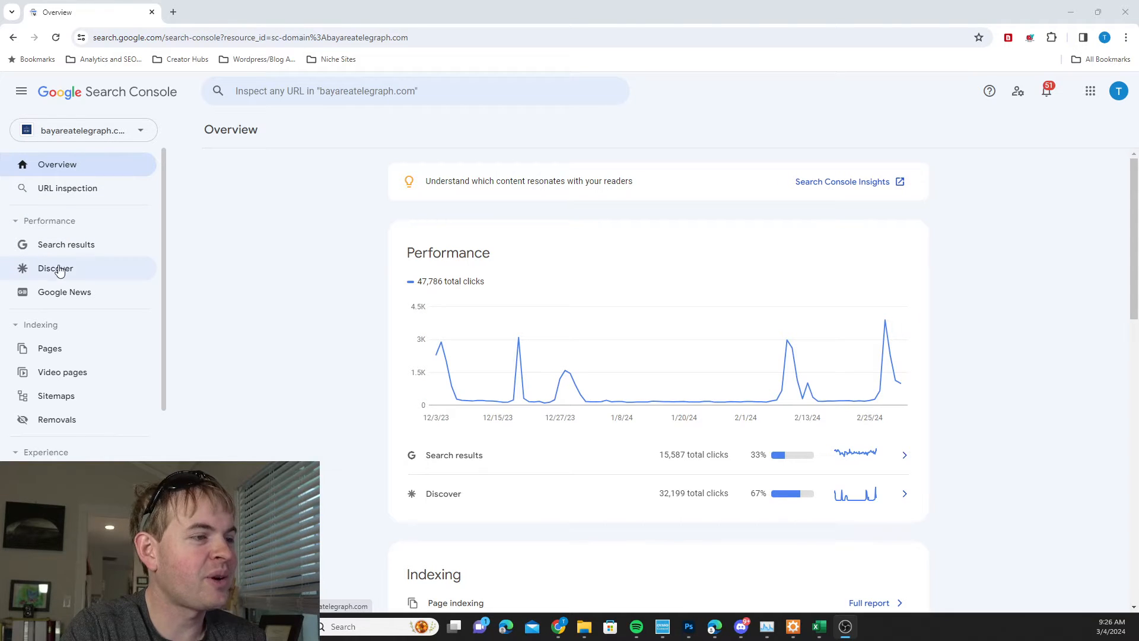
pyautogui.moveTo(54, 268)
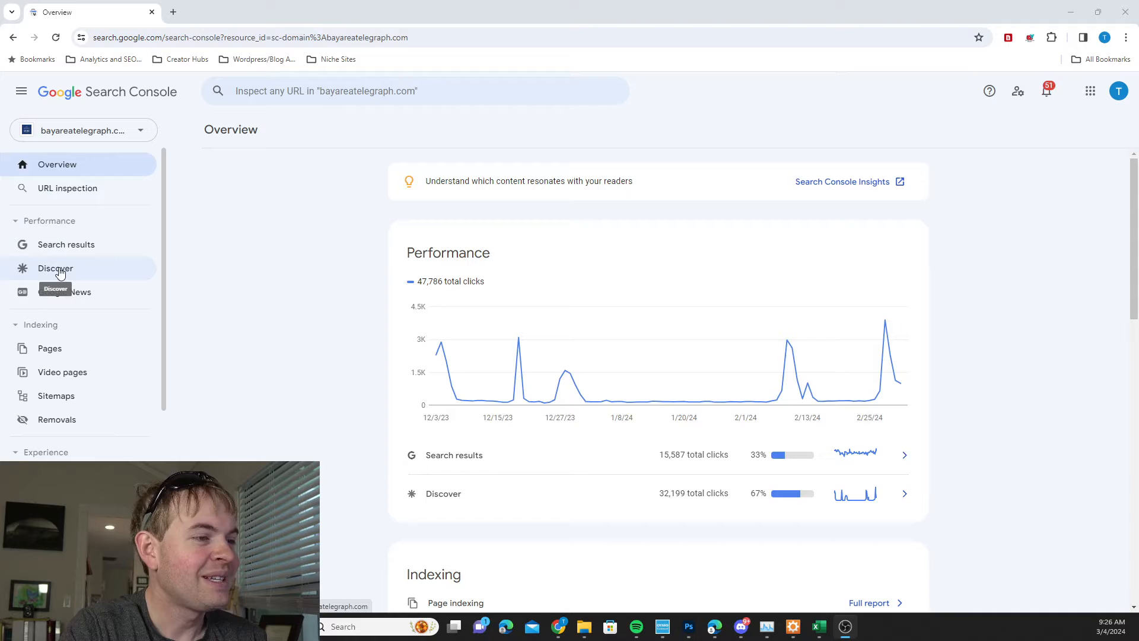
# - Go from the Search results performance report to Performance on Discover
pyautogui.click(65, 245)
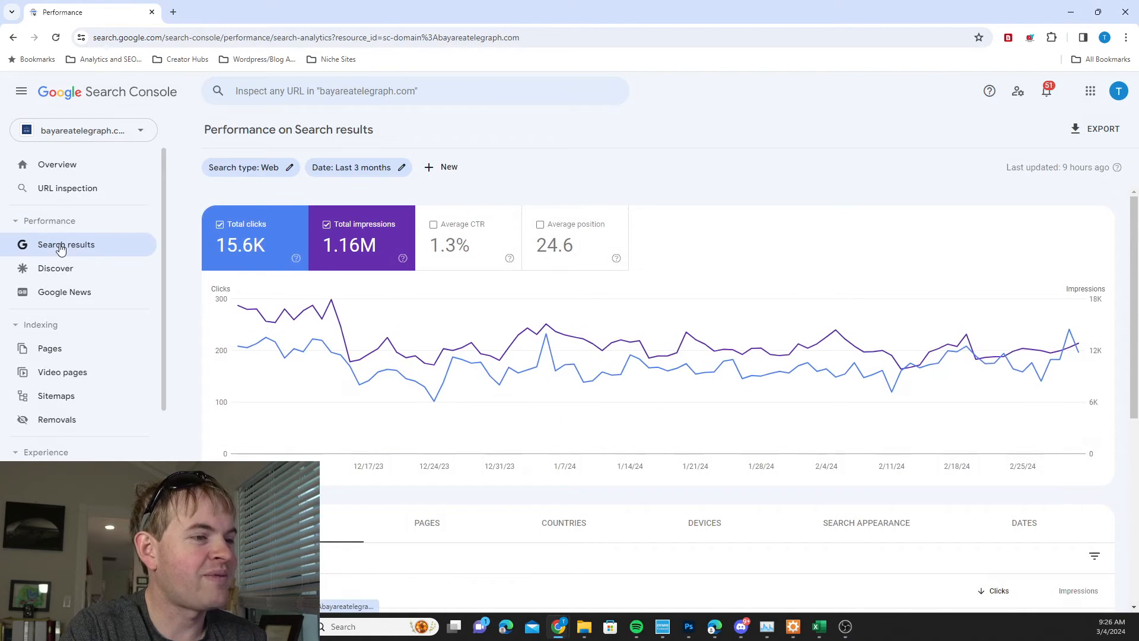
pyautogui.moveTo(56, 268)
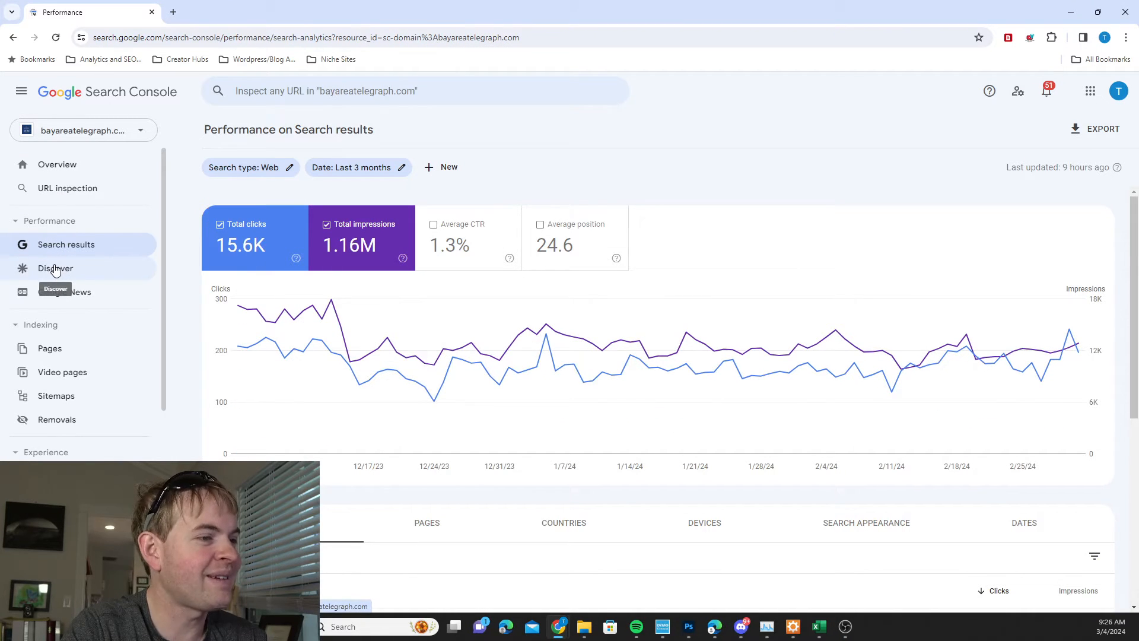
pyautogui.click(56, 269)
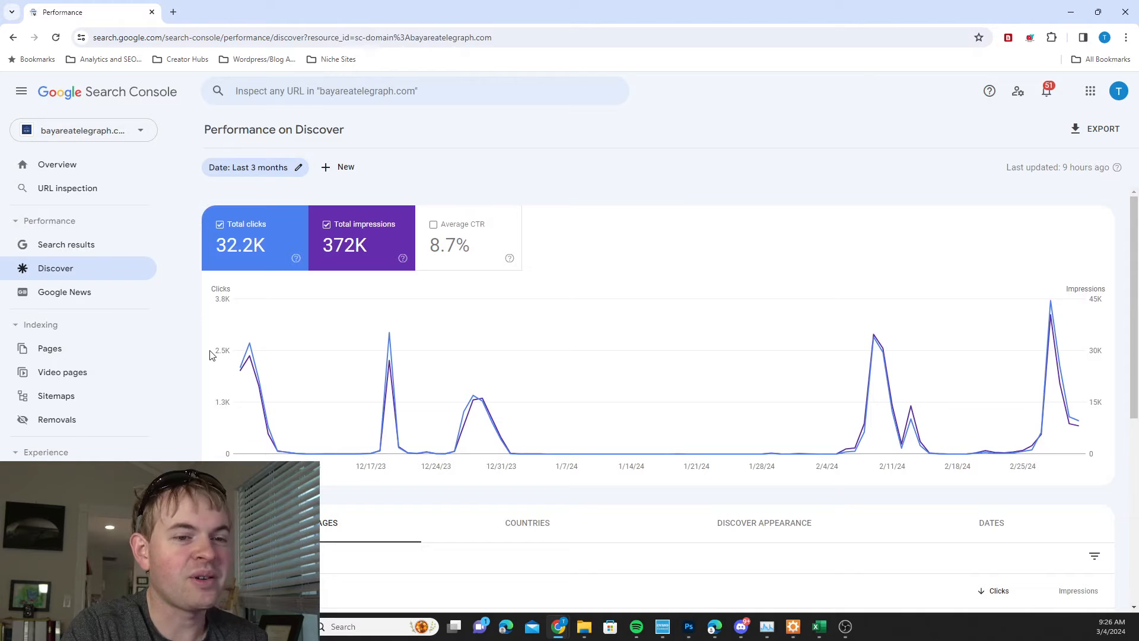
pyautogui.moveTo(1052, 312)
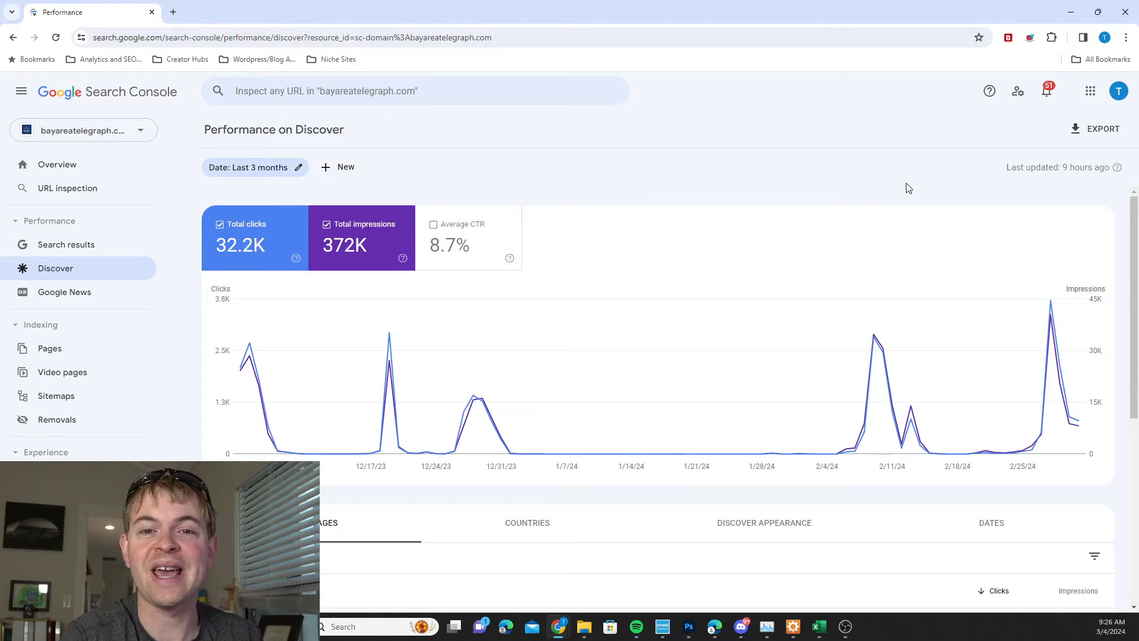
pyautogui.moveTo(500, 134)
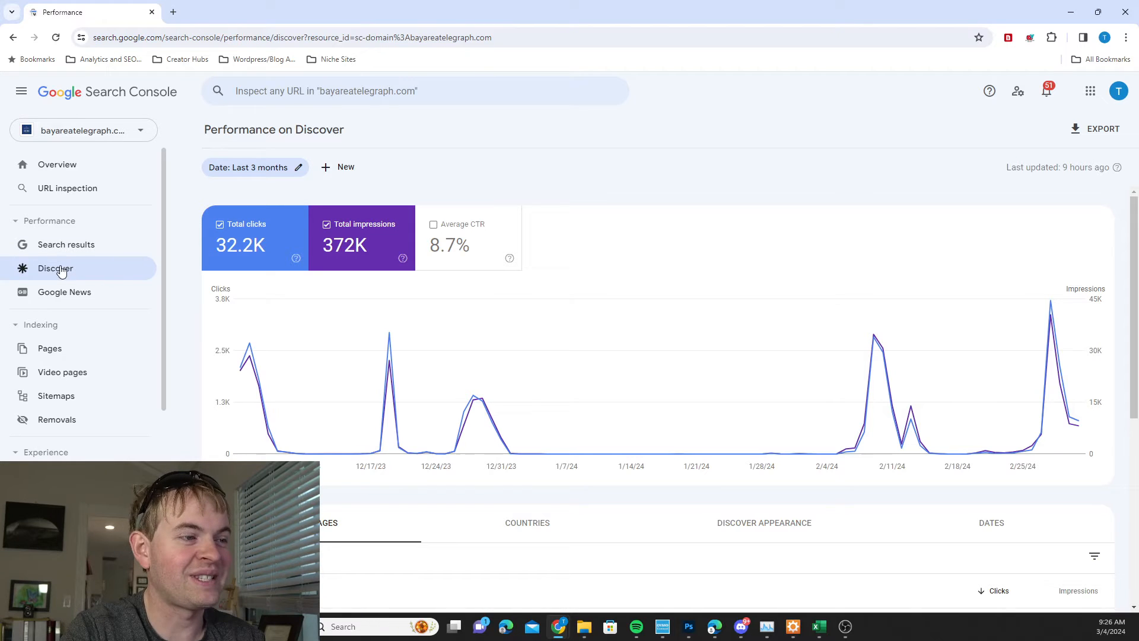
pyautogui.moveTo(54, 268)
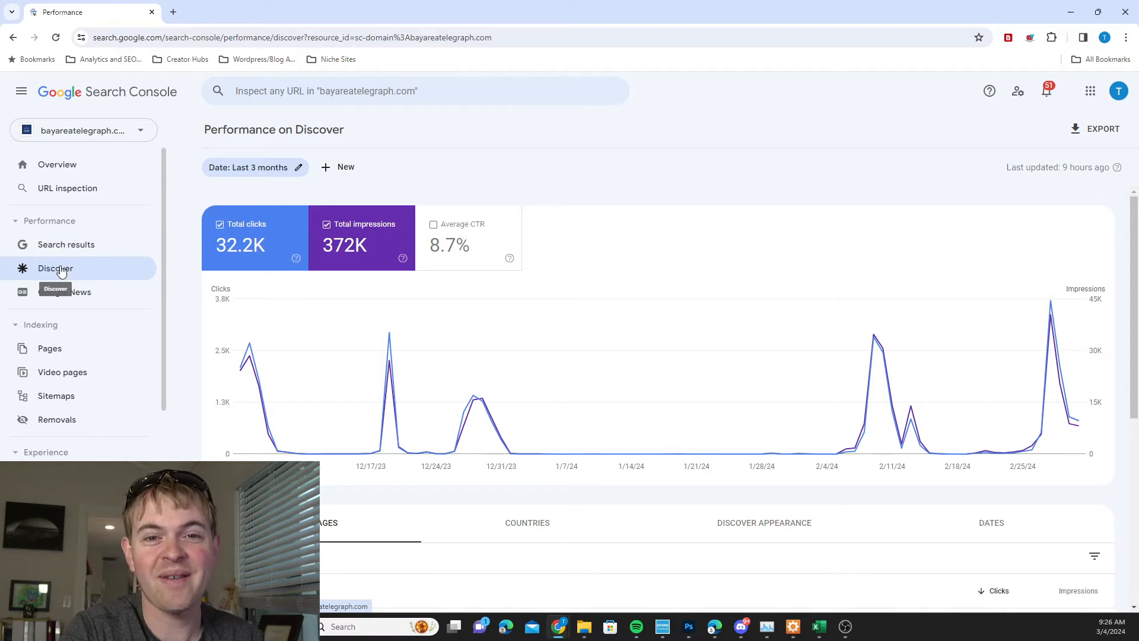
pyautogui.moveTo(552, 199)
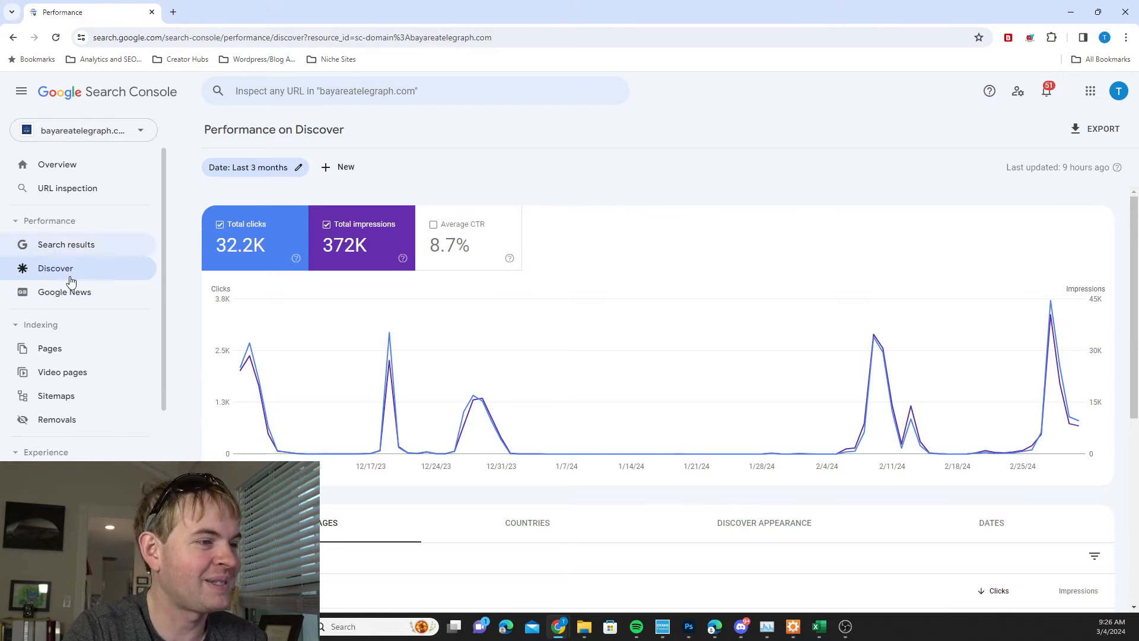
pyautogui.moveTo(474, 303)
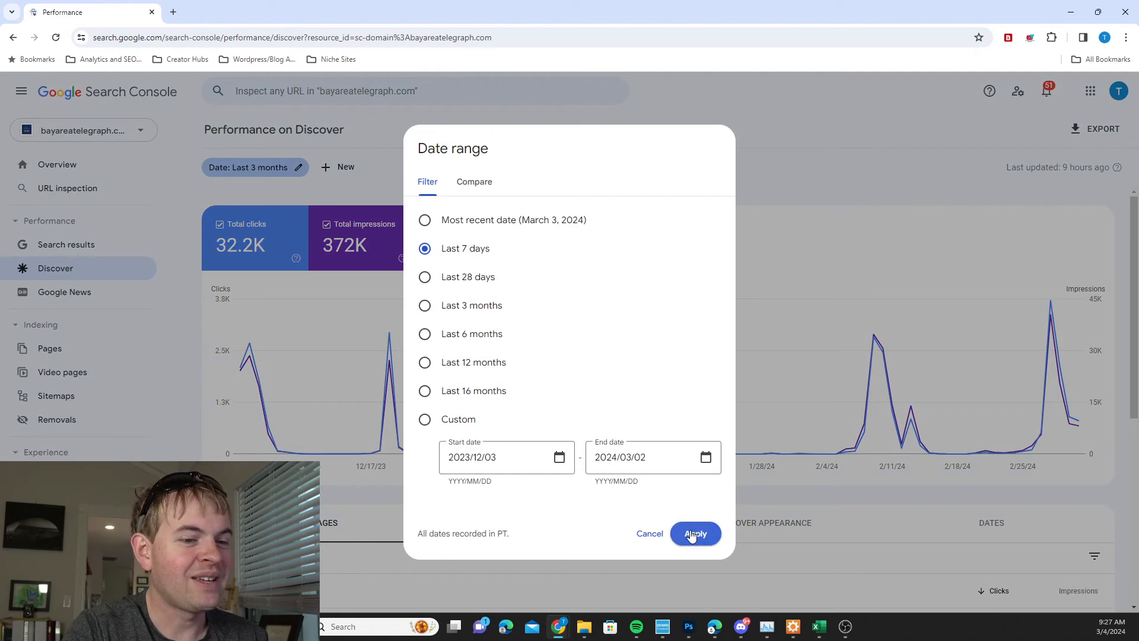
# - Apply the Last 7 days range (8.23K clicks, 87.1K impressions) and review the top pages table
pyautogui.click(694, 533)
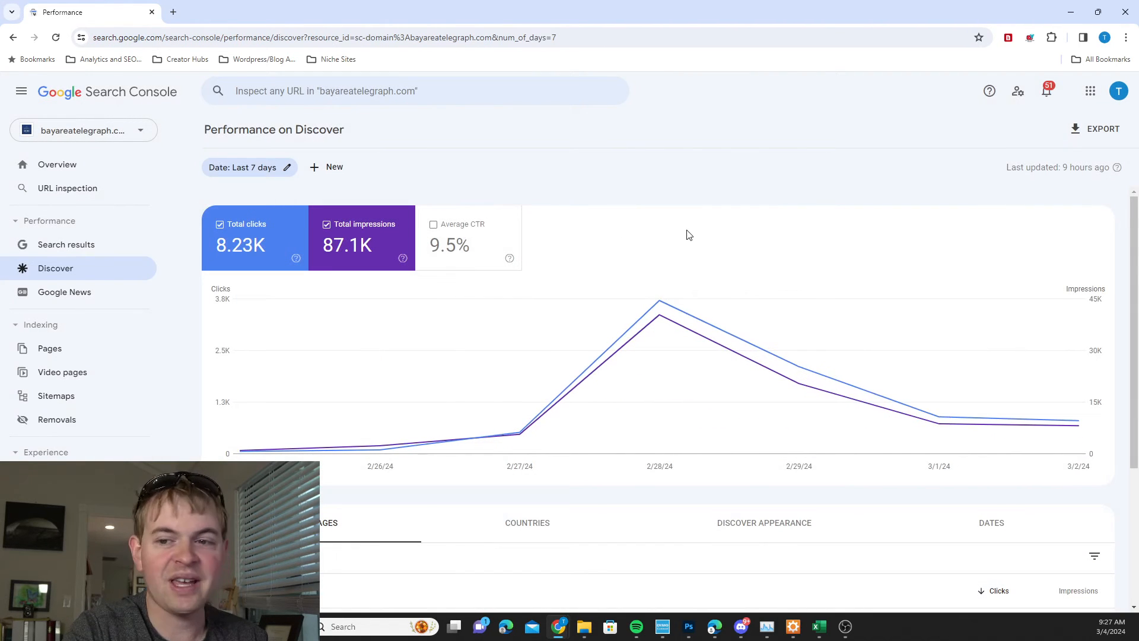
pyautogui.scroll(-3)
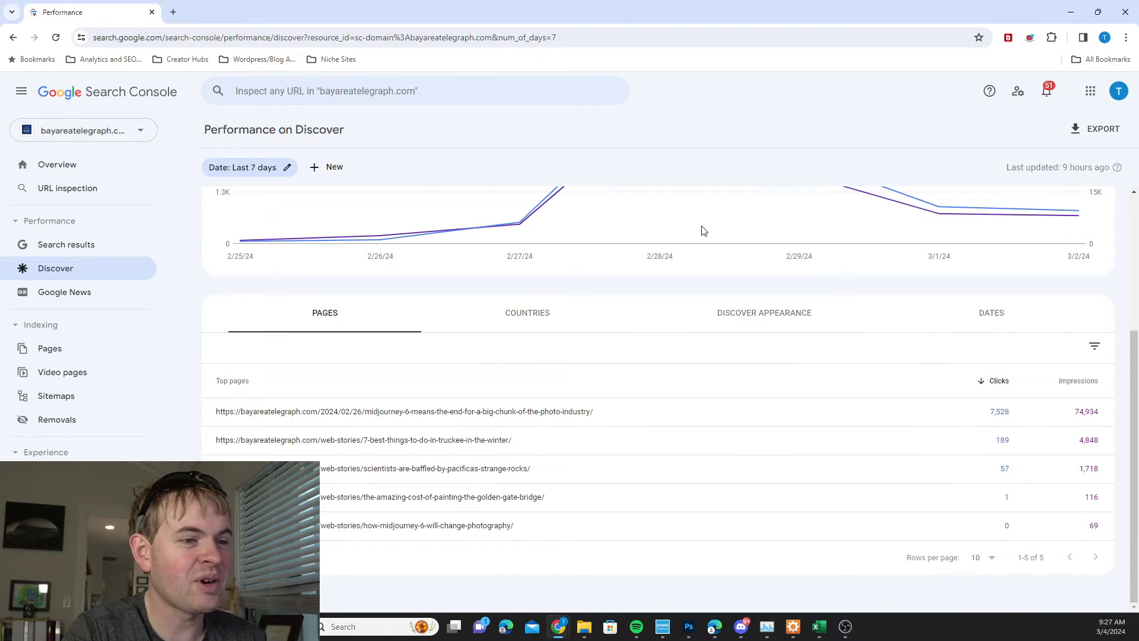
pyautogui.moveTo(552, 512)
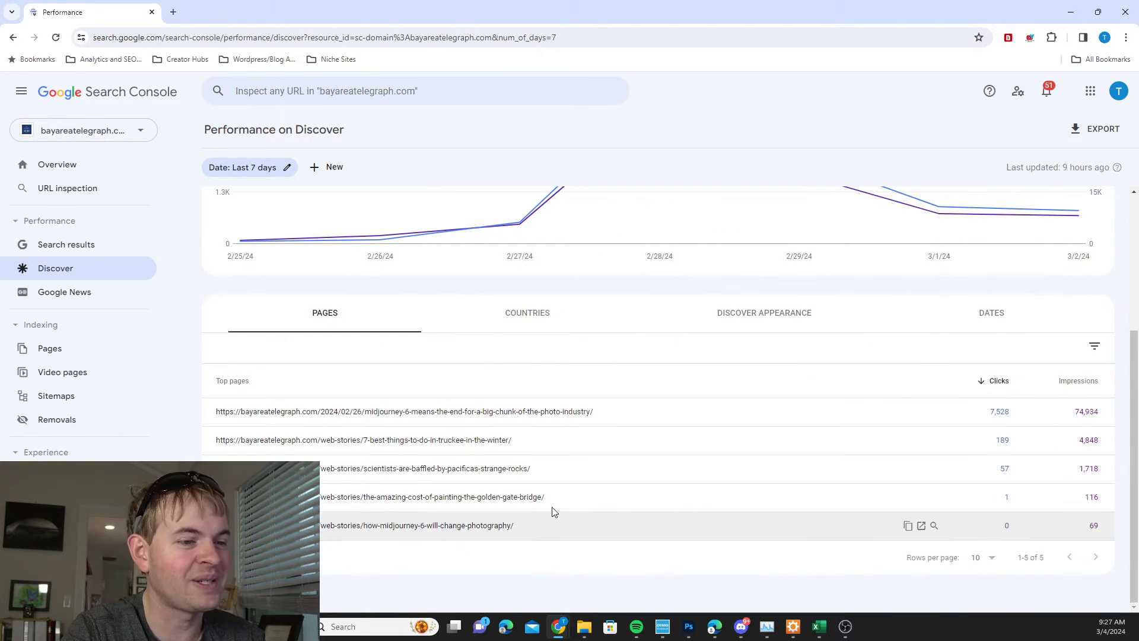
pyautogui.moveTo(604, 434)
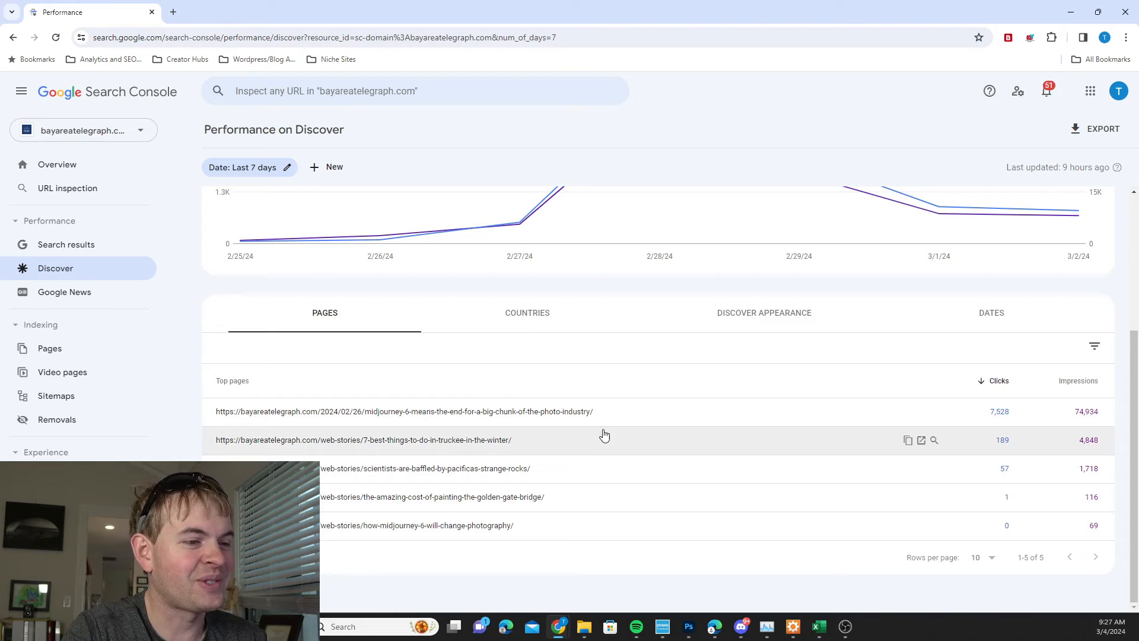
pyautogui.scroll(-3)
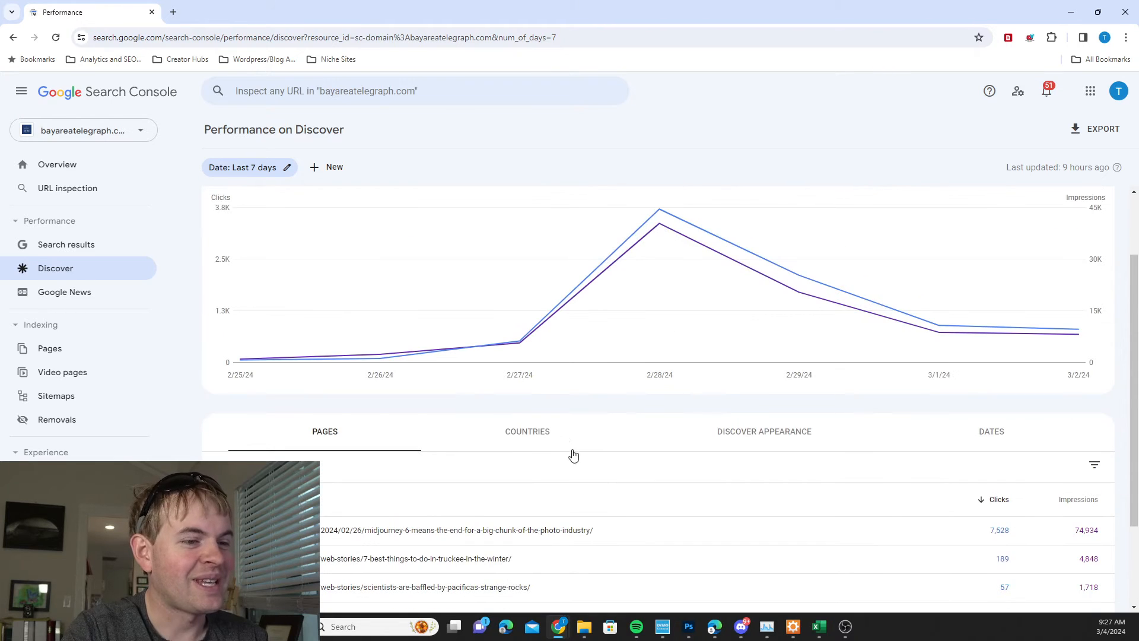
# - Switch the breakdown to Countries, then Discover Appearance, then Dates, reviewing daily clicks peaking at 3,718
pyautogui.click(527, 430)
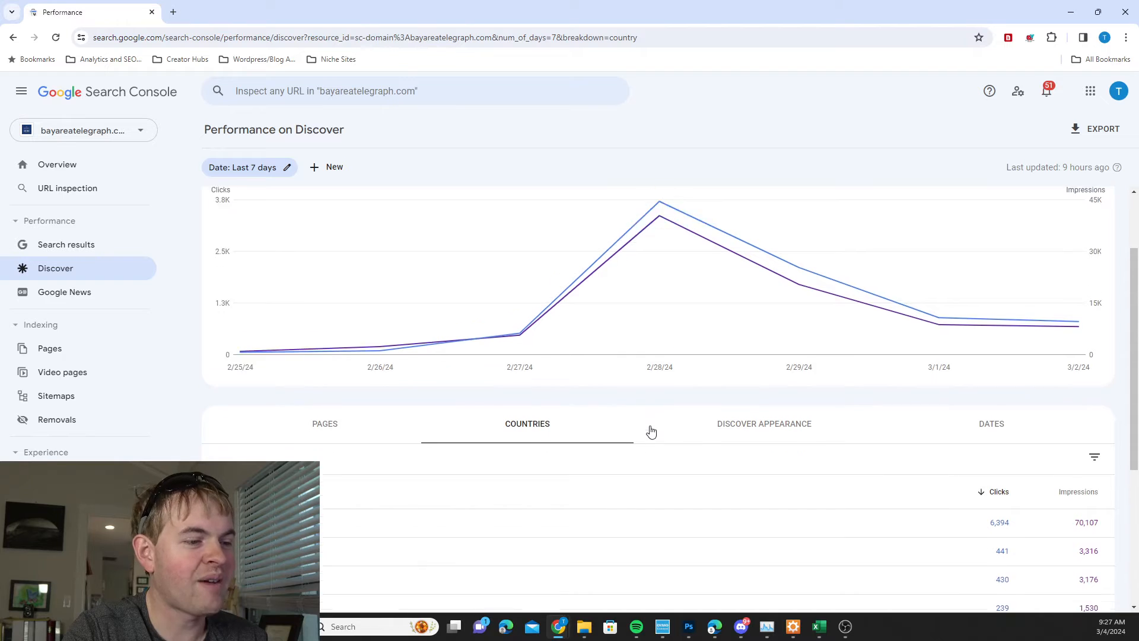
pyautogui.scroll(-3)
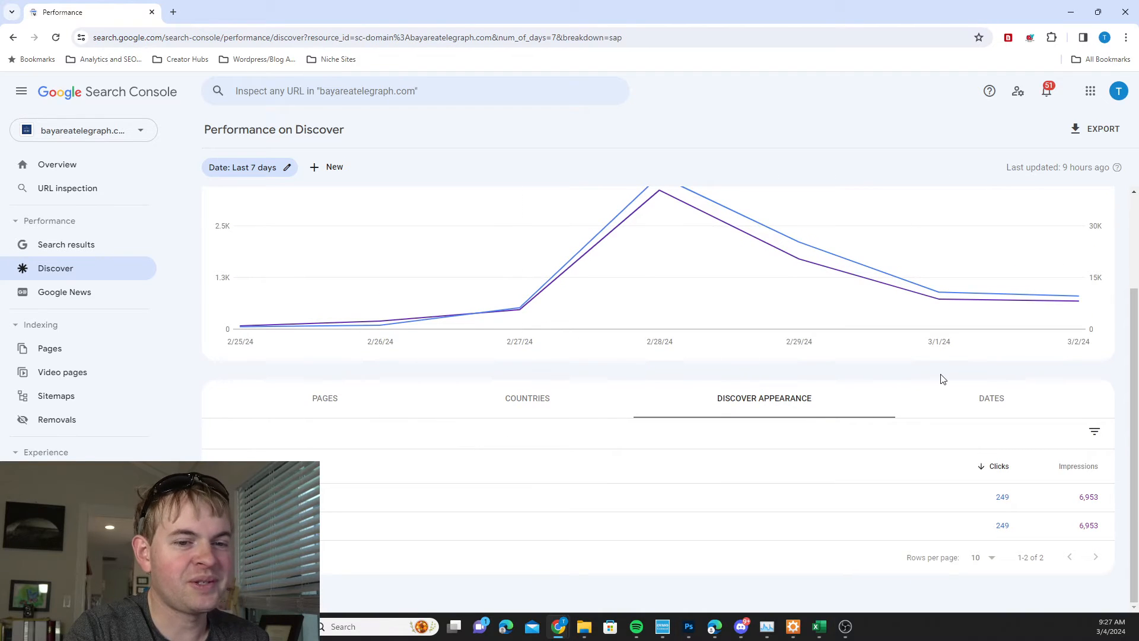
pyautogui.moveTo(991, 405)
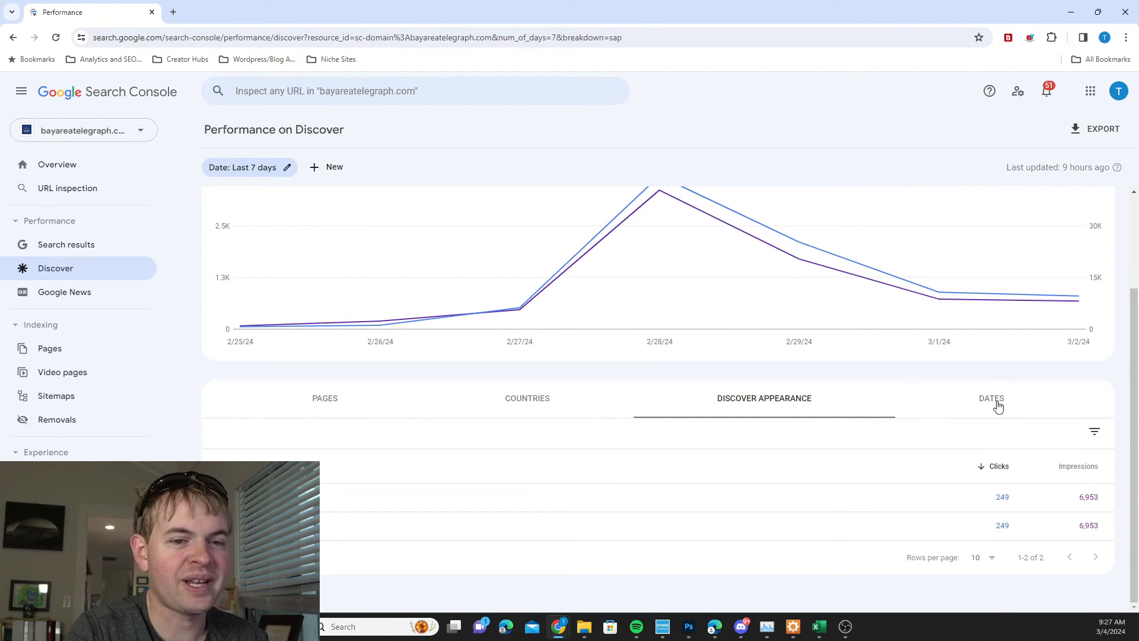
pyautogui.click(991, 399)
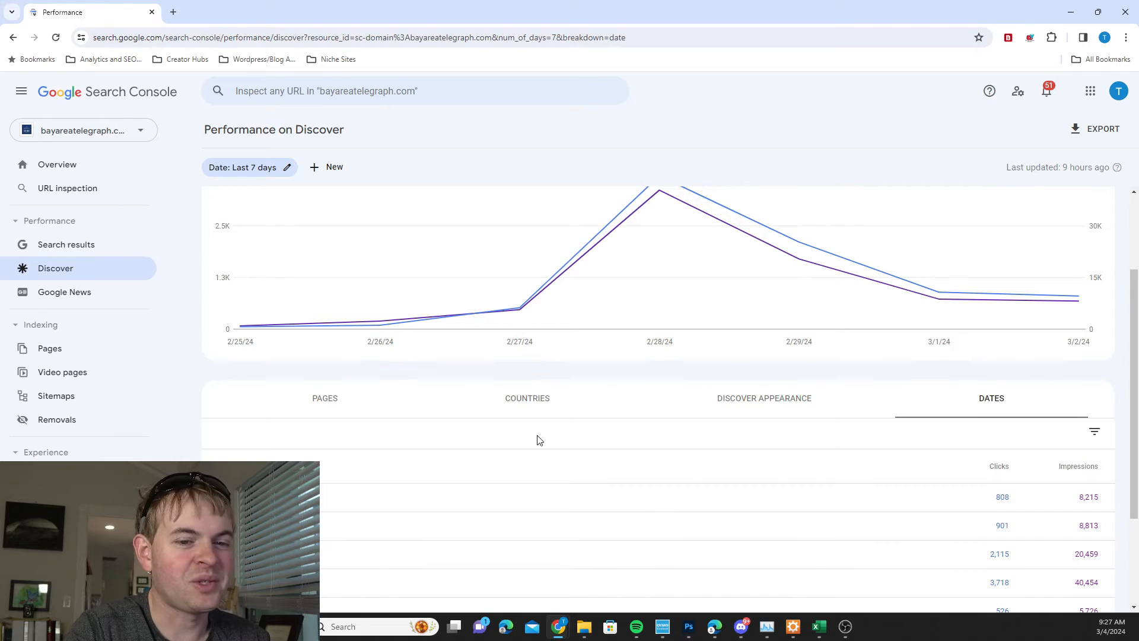
pyautogui.scroll(-3)
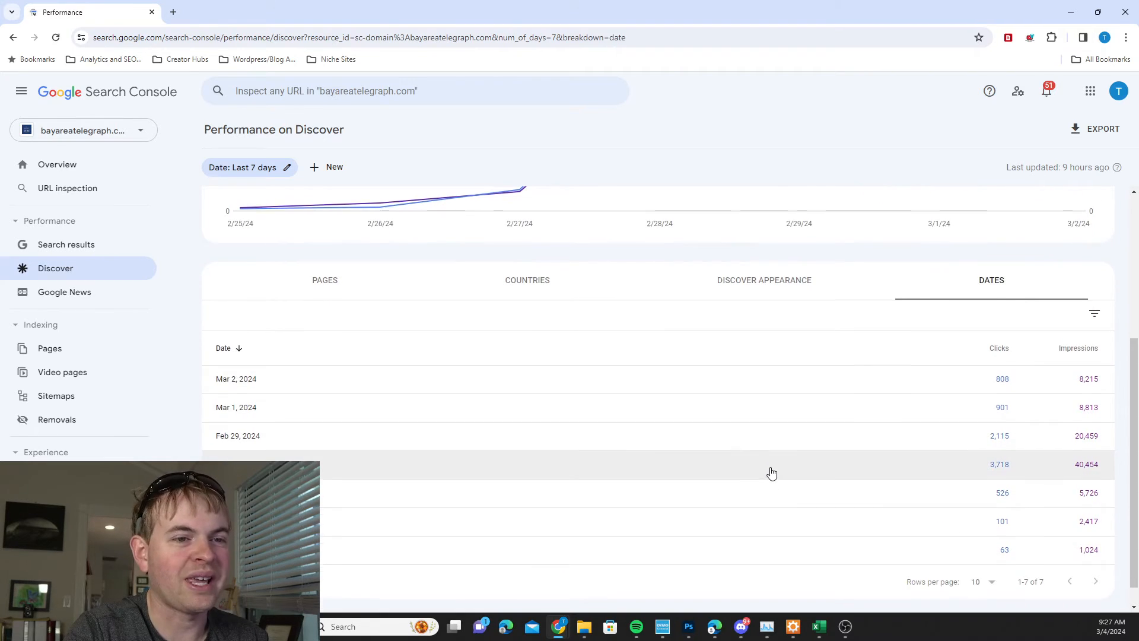
pyautogui.scroll(3)
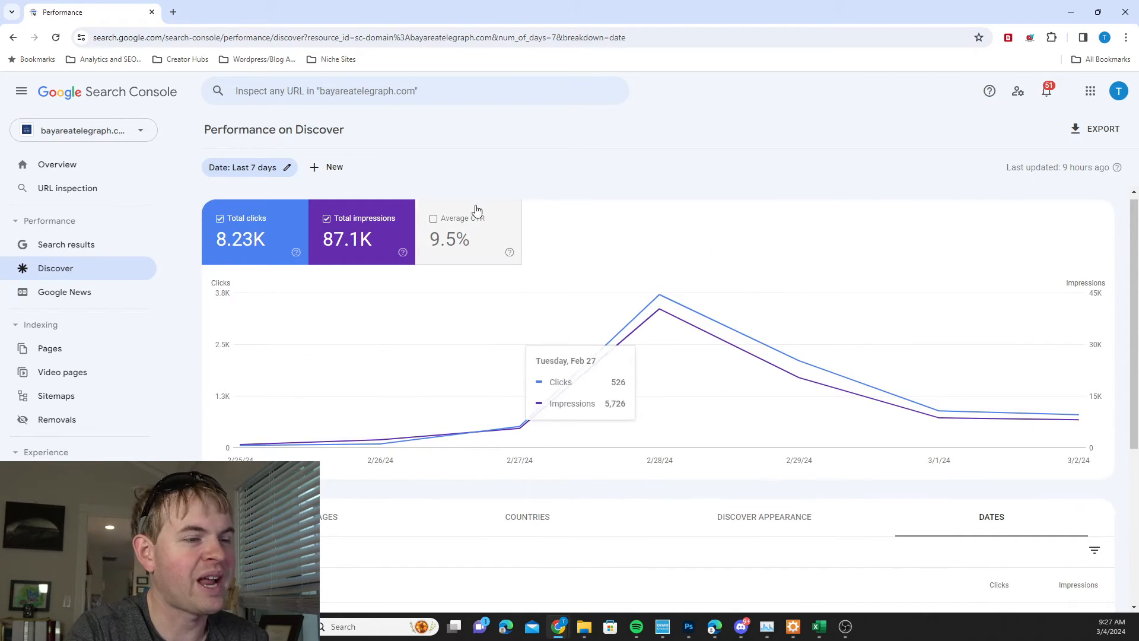
pyautogui.moveTo(462, 236)
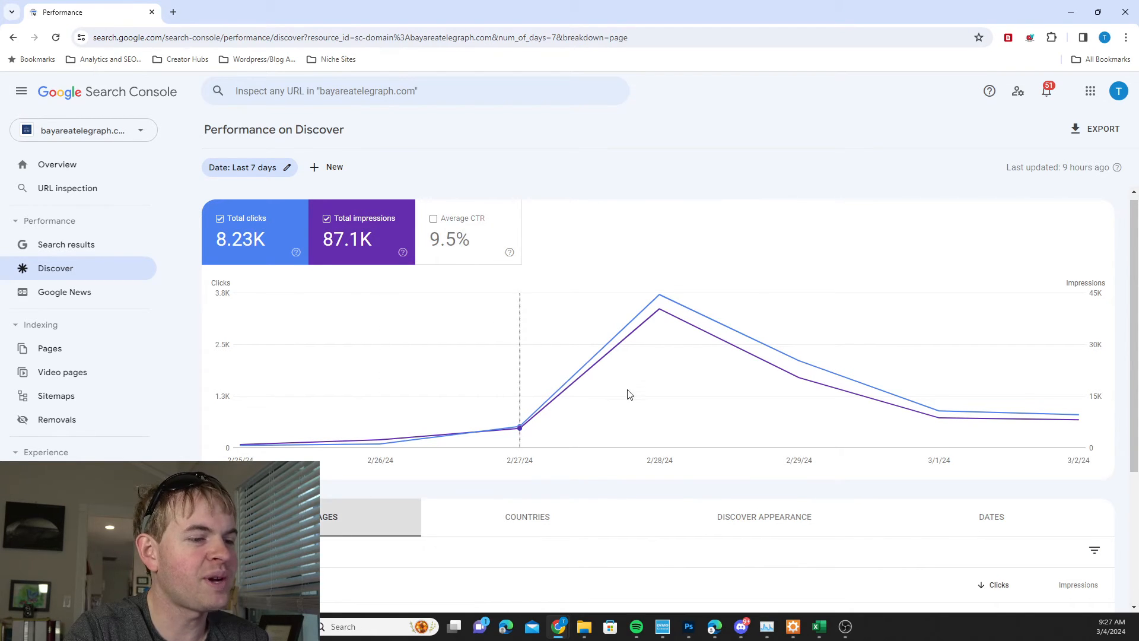
# - Return to the Pages breakdown, led by the midjourney-6 article at 7,528 clicks
pyautogui.scroll(-3)
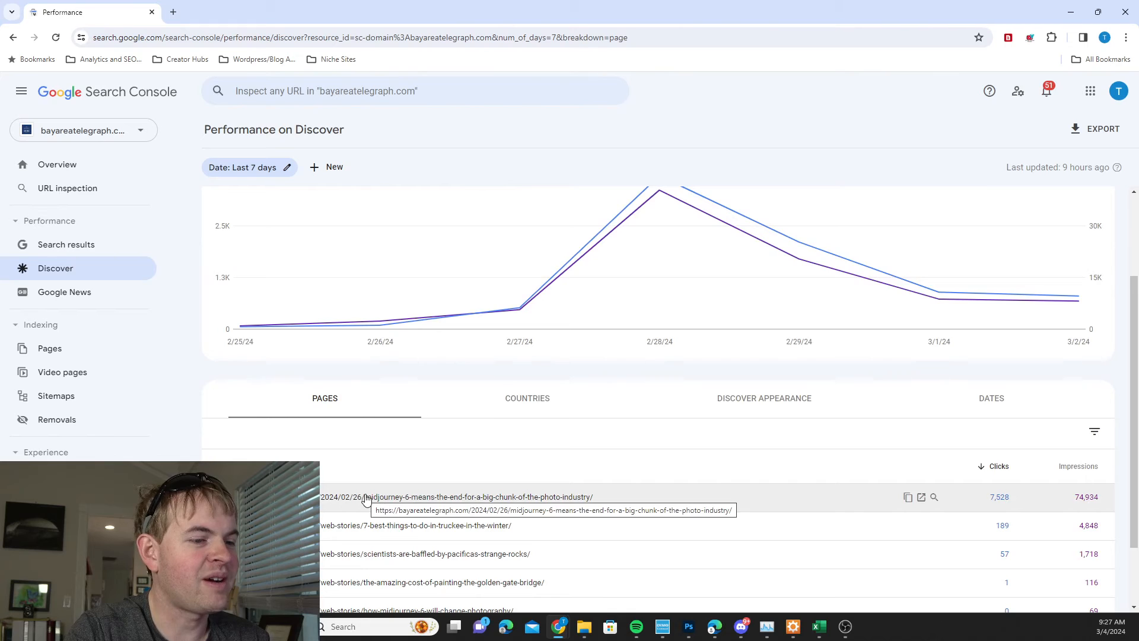
pyautogui.click(455, 497)
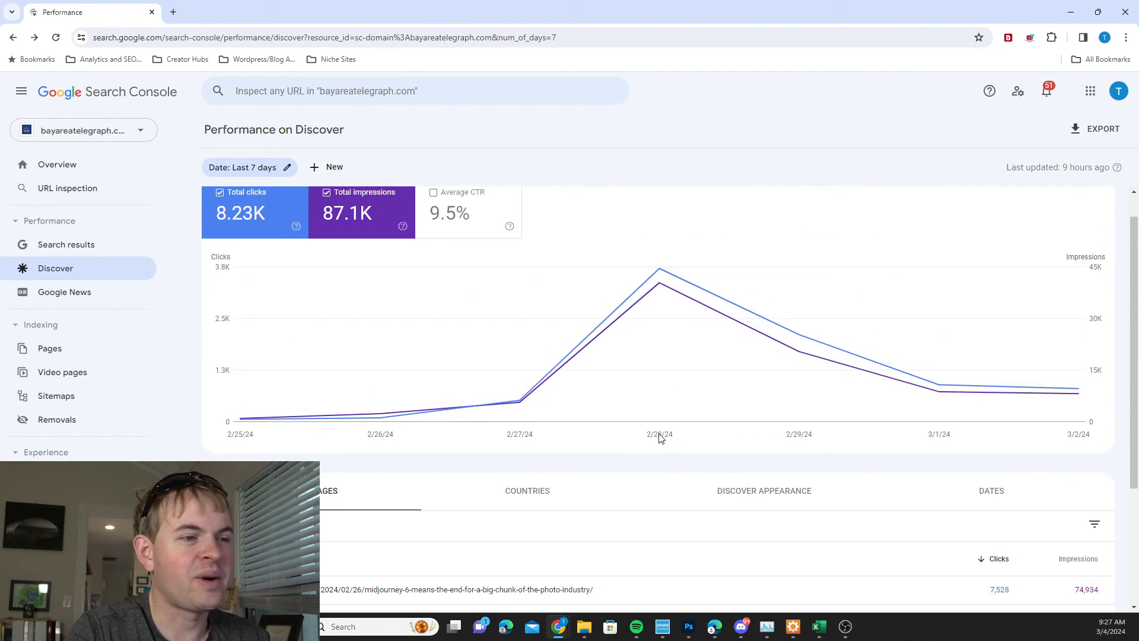
pyautogui.moveTo(936, 377)
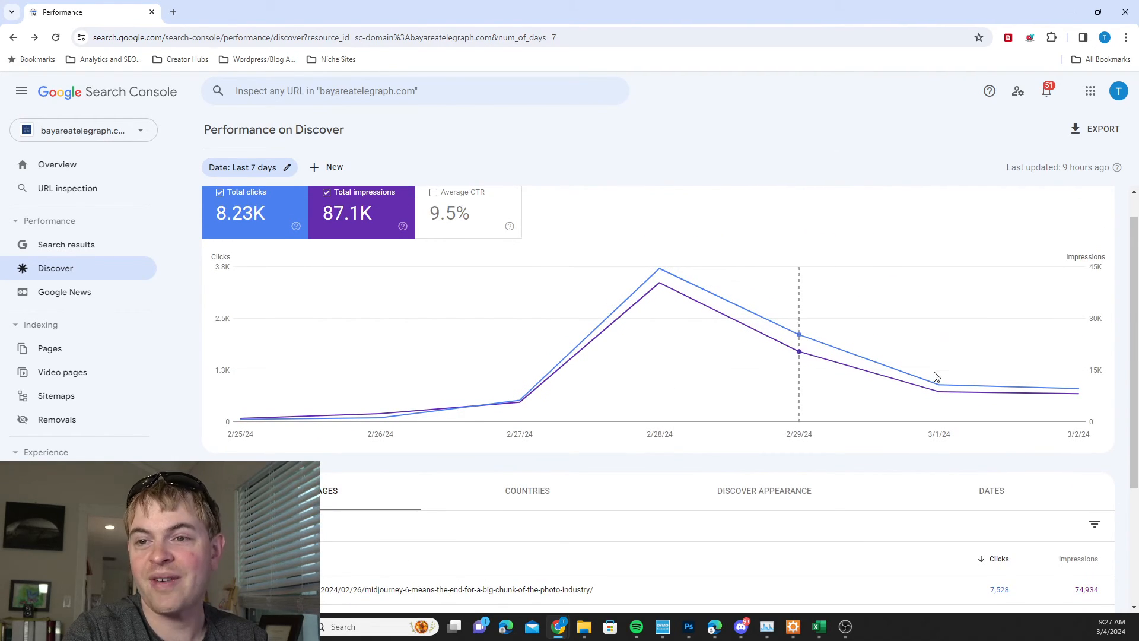
pyautogui.moveTo(952, 172)
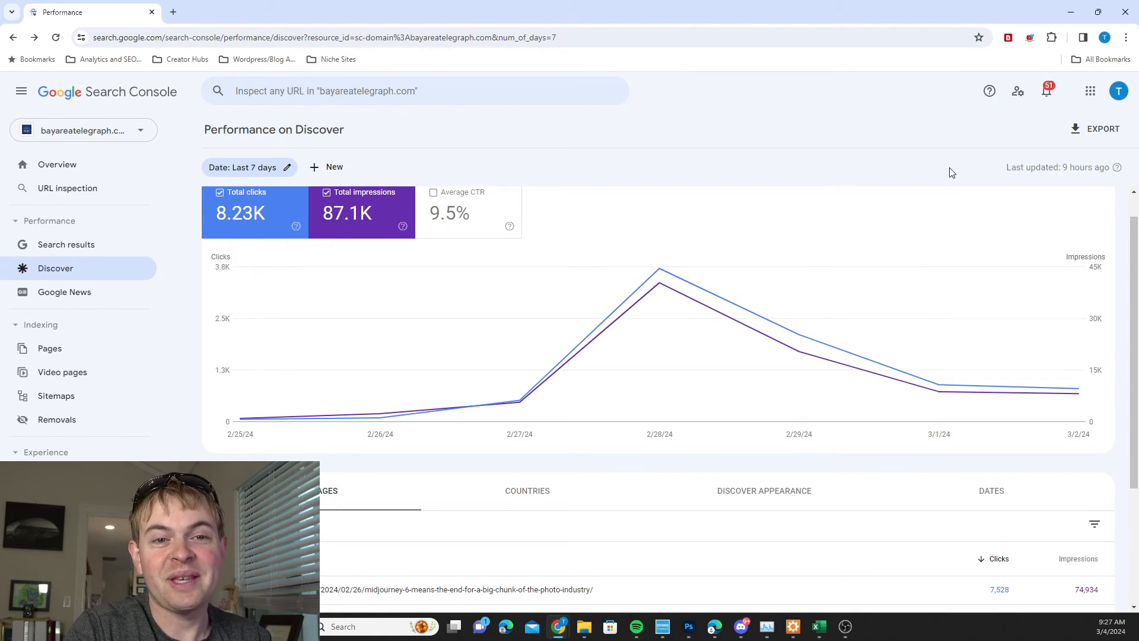